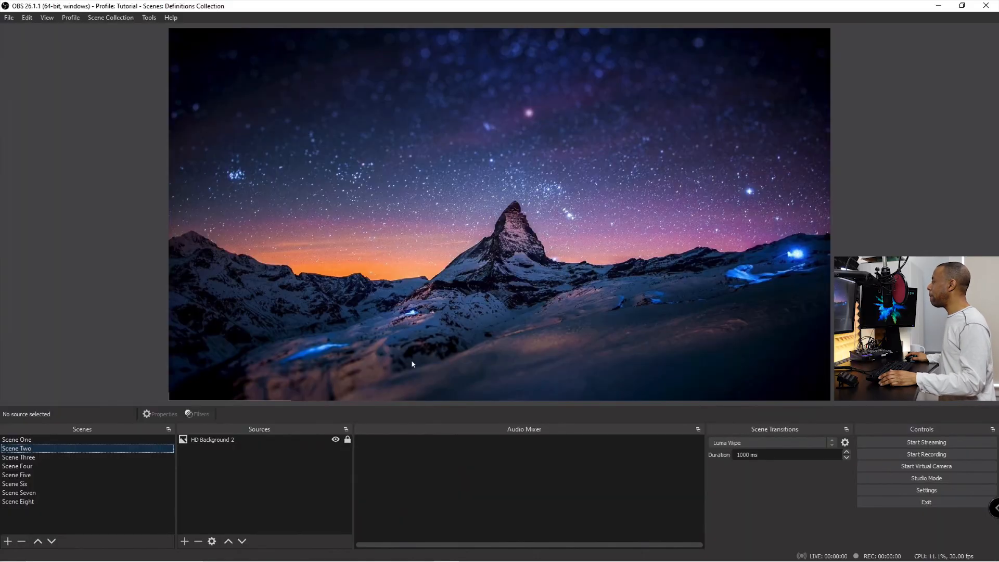
{"action": "mouse_move", "coordinate": [484, 248]}
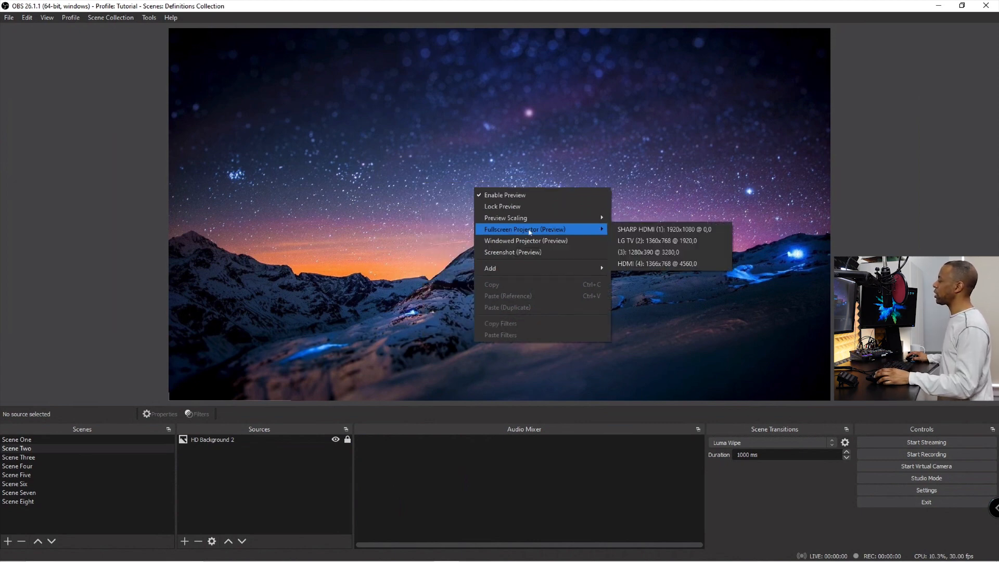
{"action": "mouse_move", "coordinate": [670, 264]}
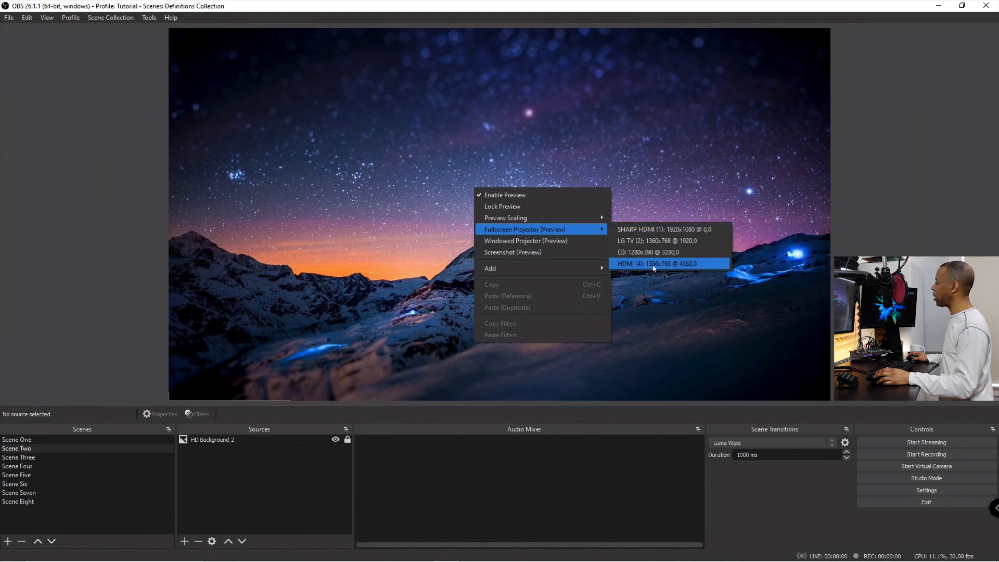
{"action": "mouse_move", "coordinate": [663, 229]}
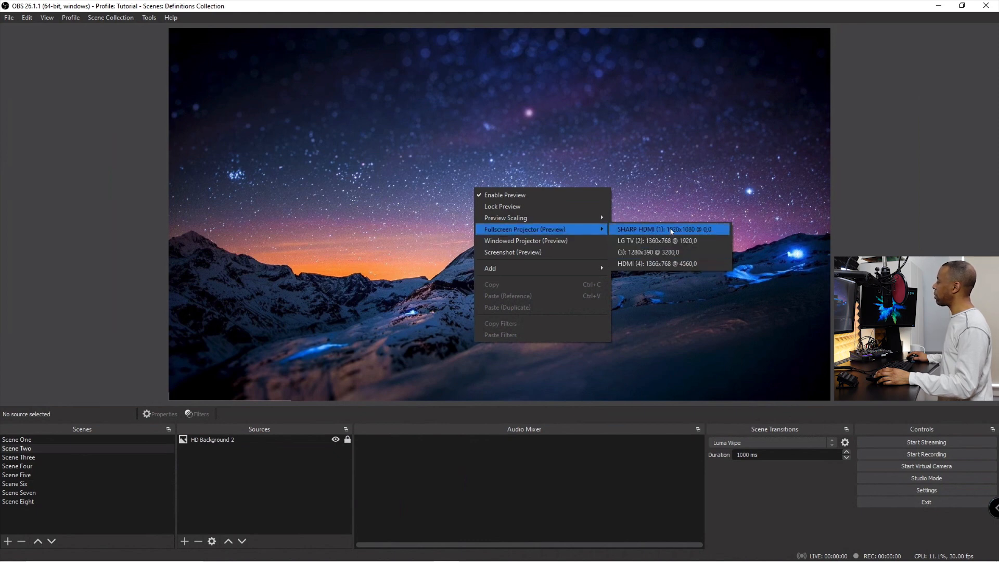
Send the preview as a fullscreen projector to the SHARP HDMI (1) display.
{"action": "left_click", "coordinate": [663, 229]}
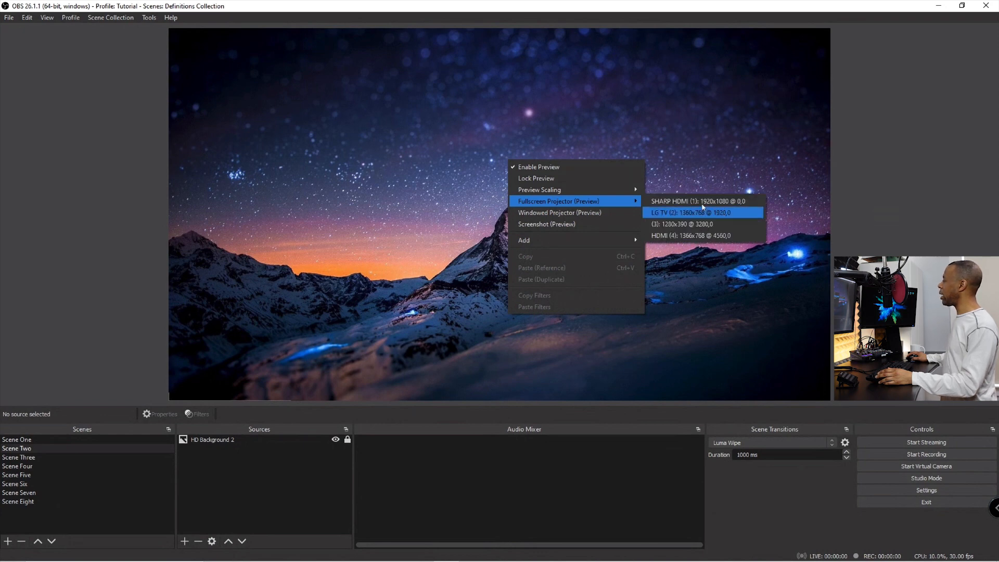
{"action": "mouse_move", "coordinate": [697, 201]}
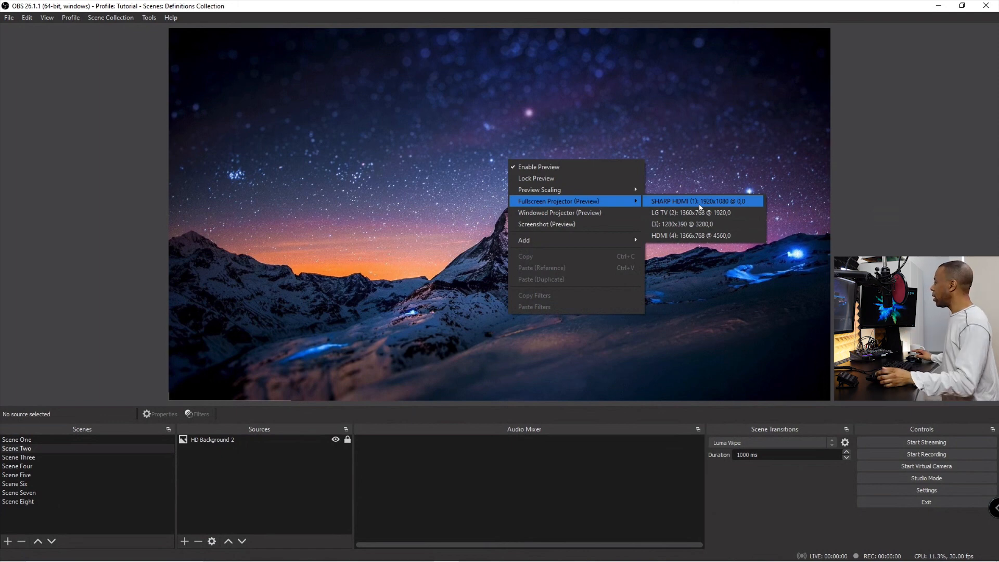
{"action": "left_click", "coordinate": [560, 213]}
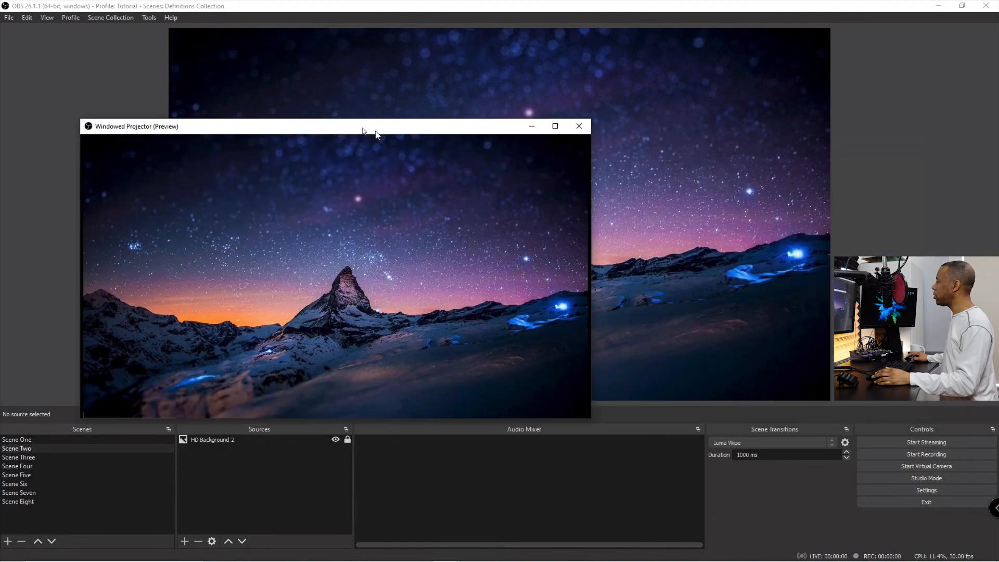
Move the Windowed Projector (Preview) aside and close it.
{"action": "left_click_drag", "start_coordinate": [363, 126], "coordinate": [487, 124]}
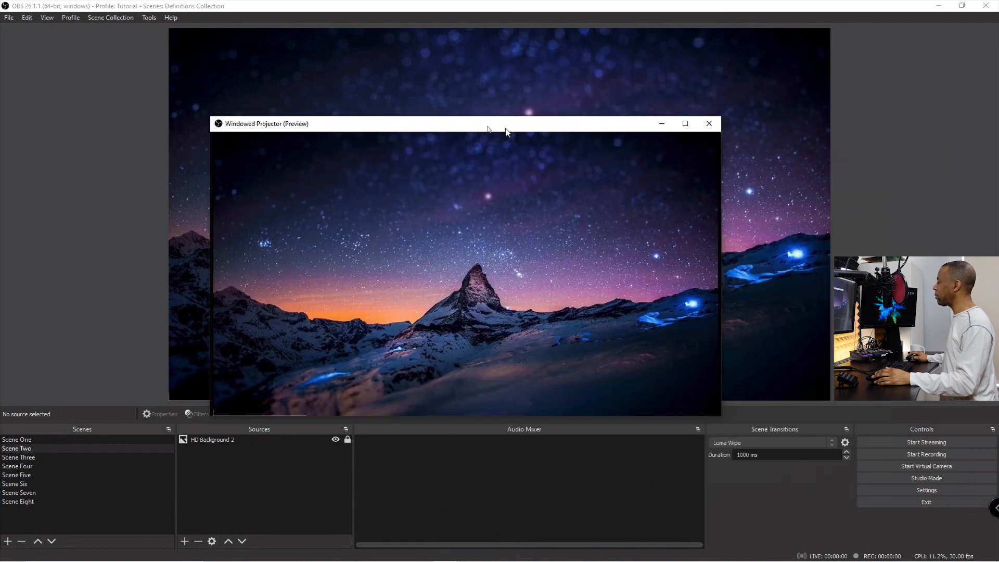
{"action": "left_click", "coordinate": [708, 123]}
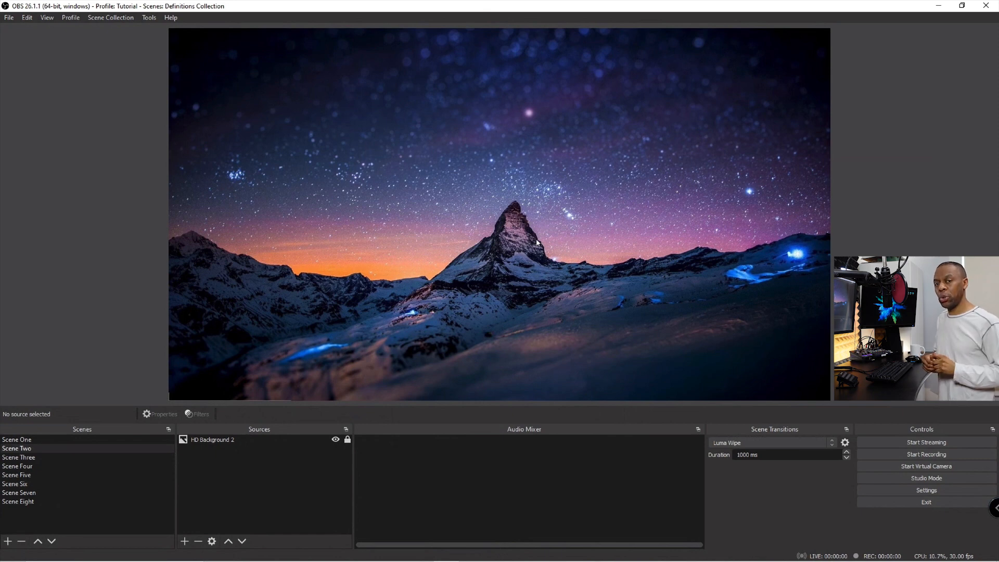
{"action": "mouse_move", "coordinate": [927, 478]}
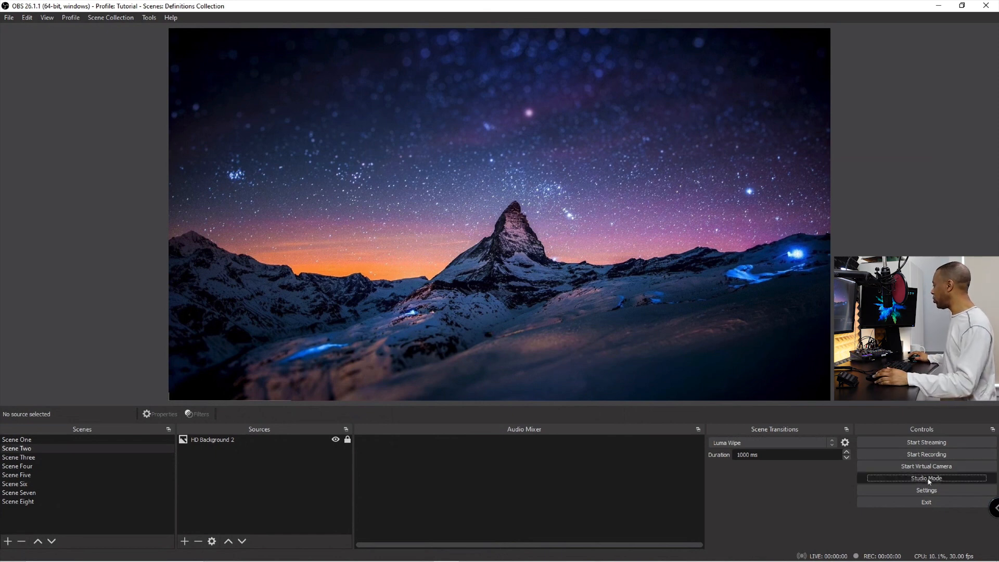
Enable Studio Mode, cue Scene Three, and show Program in a windowed projector.
{"action": "left_click", "coordinate": [927, 477]}
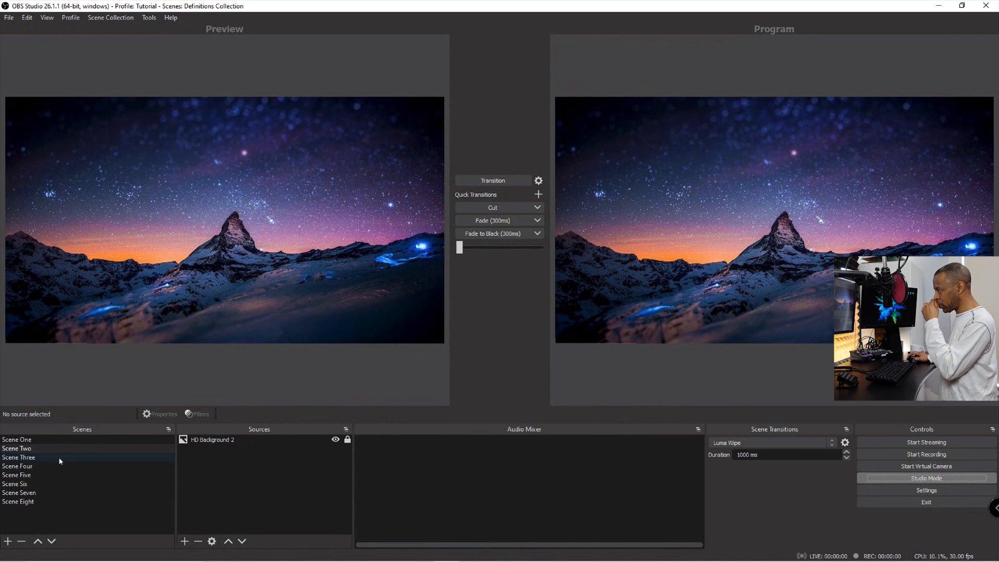
{"action": "left_click", "coordinate": [19, 457]}
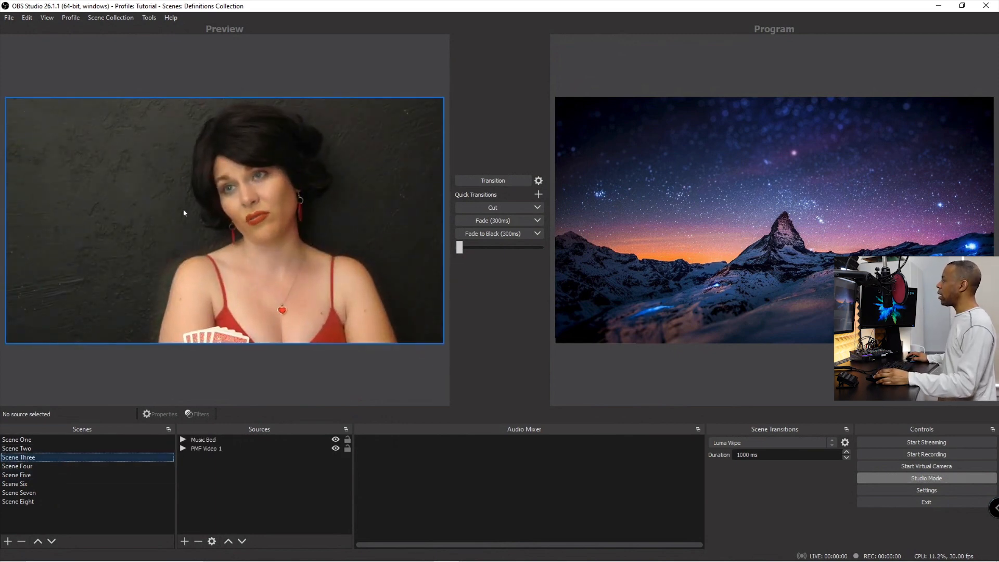
{"action": "right_click", "coordinate": [185, 213]}
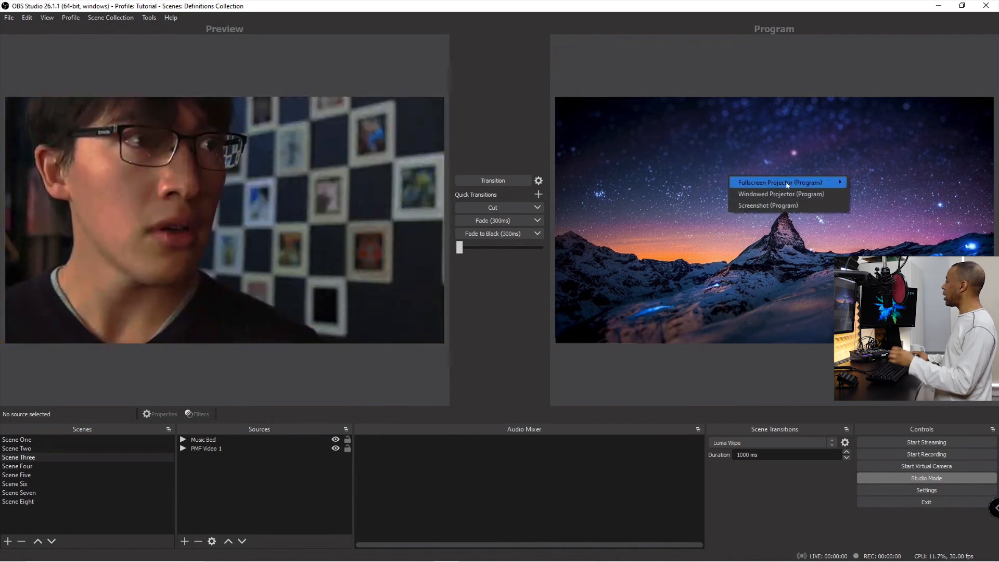
{"action": "mouse_move", "coordinate": [788, 205]}
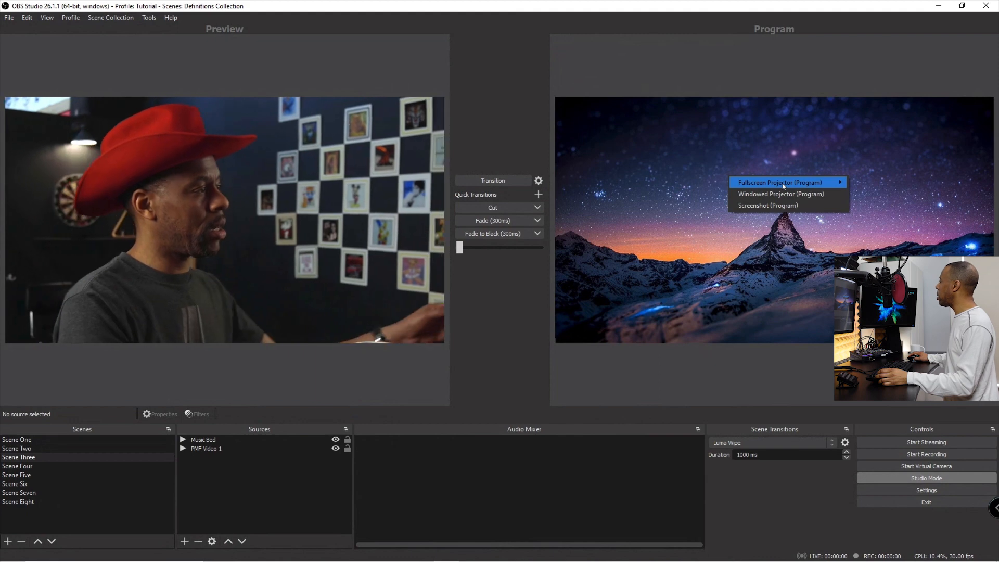
{"action": "mouse_move", "coordinate": [776, 182]}
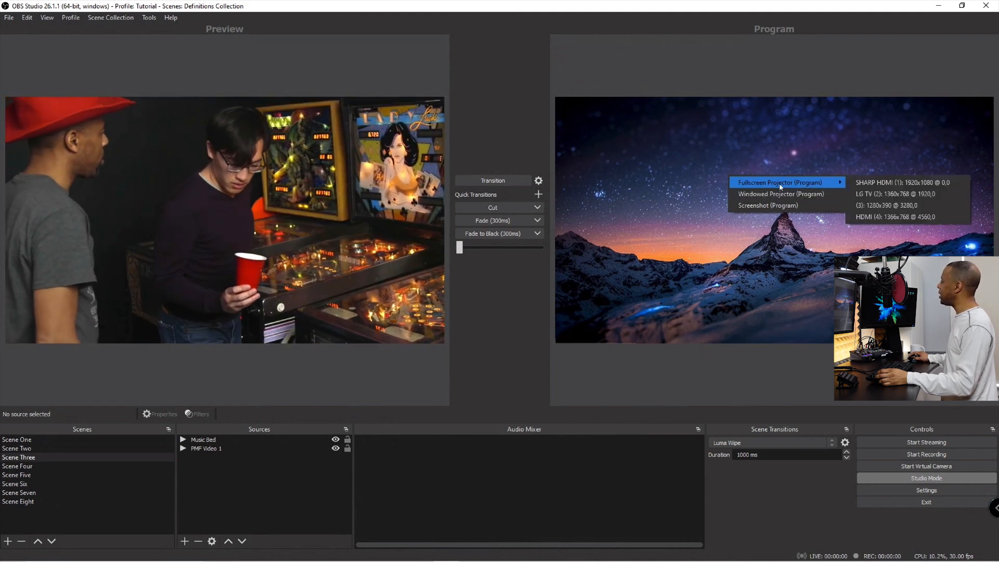
{"action": "mouse_move", "coordinate": [905, 182]}
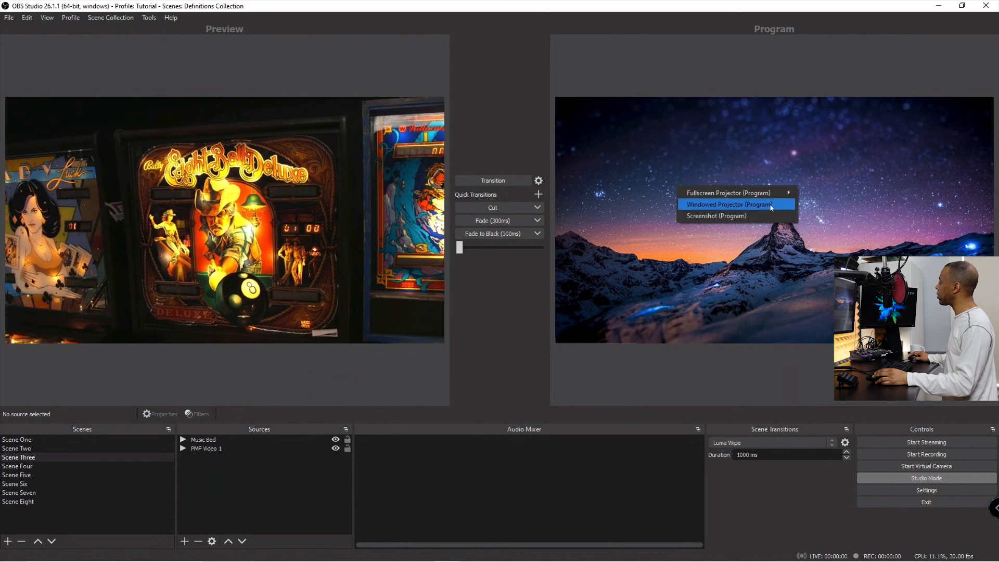
{"action": "left_click", "coordinate": [728, 204]}
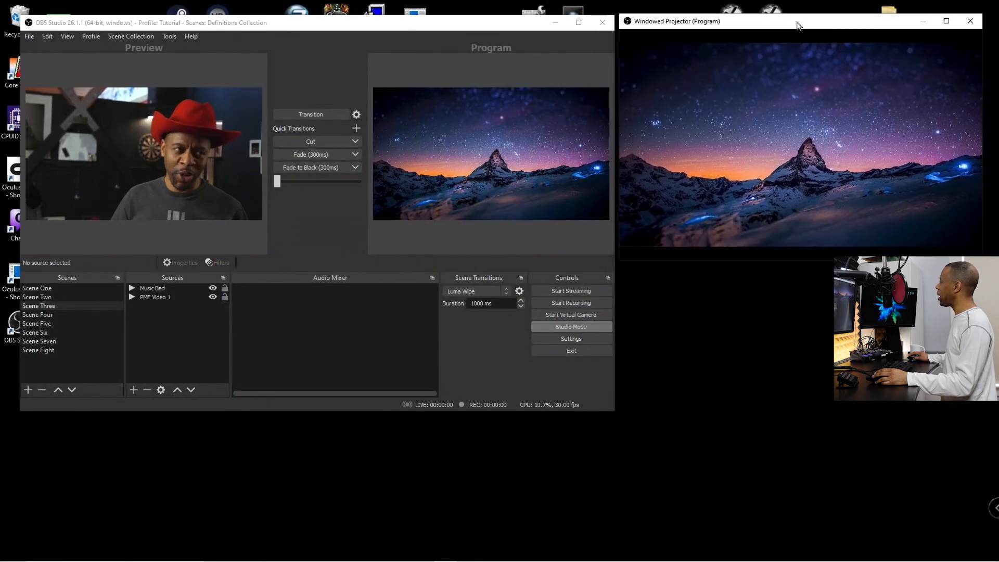
Add a windowed preview projector, transition Scene Three live, then cue Scene Two.
{"action": "right_click", "coordinate": [143, 153]}
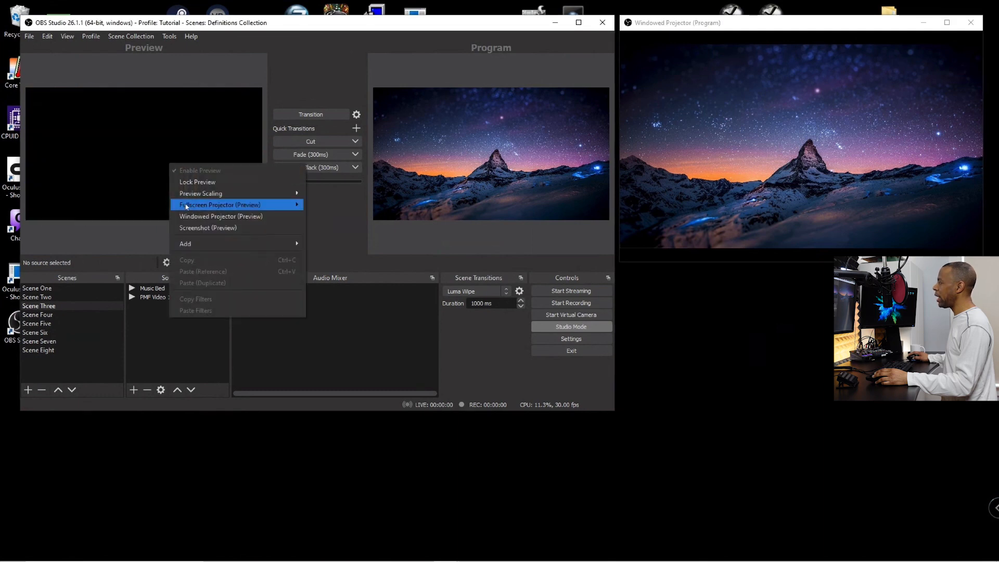
{"action": "mouse_move", "coordinate": [221, 216]}
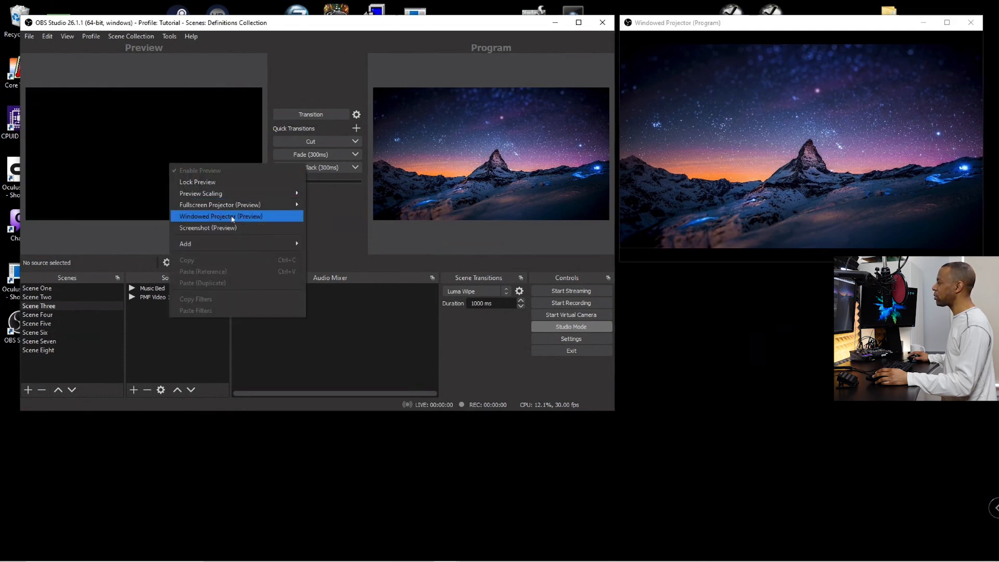
{"action": "left_click", "coordinate": [221, 217]}
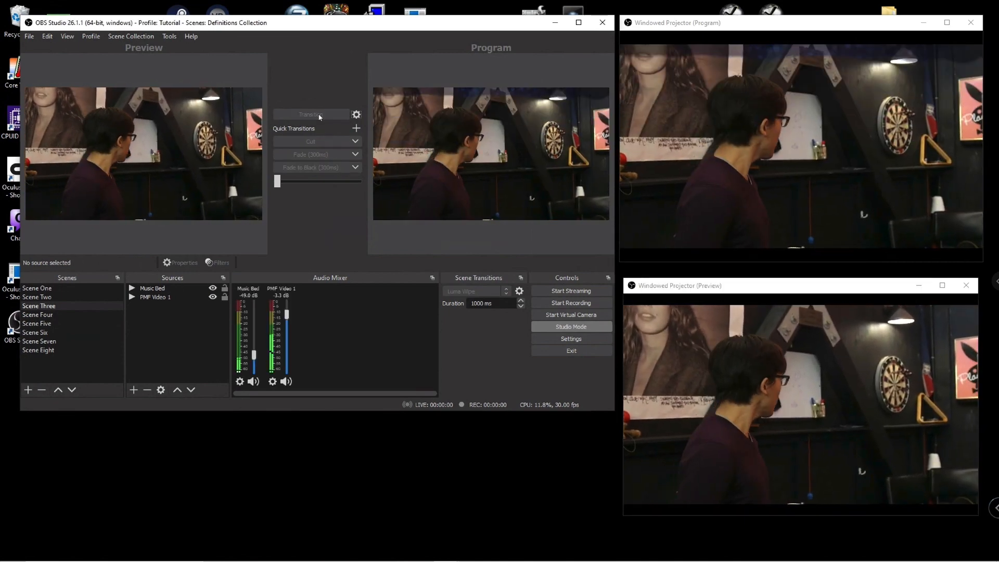
{"action": "left_click", "coordinate": [36, 296]}
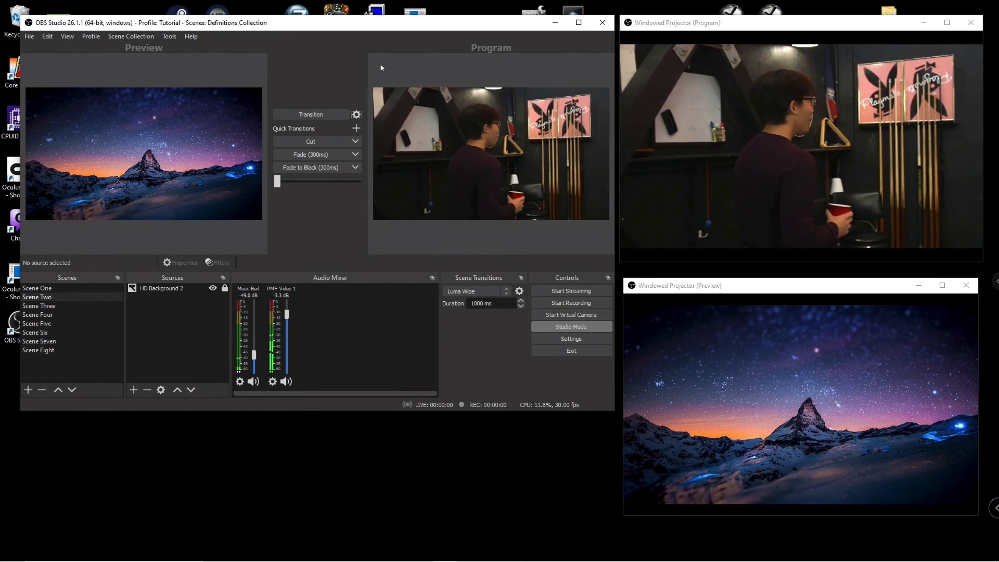
{"action": "left_click", "coordinate": [311, 115]}
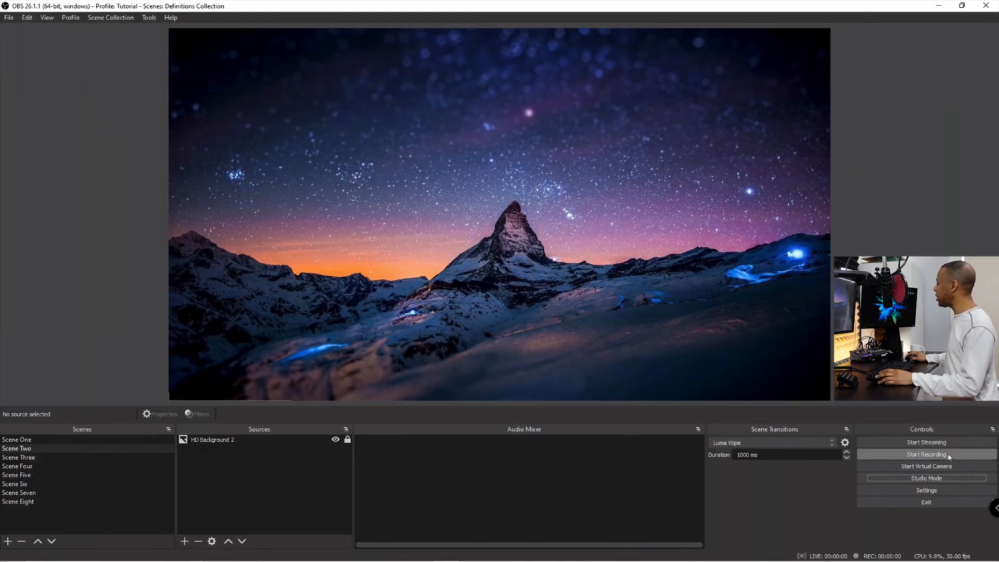
{"action": "mouse_move", "coordinate": [74, 30]}
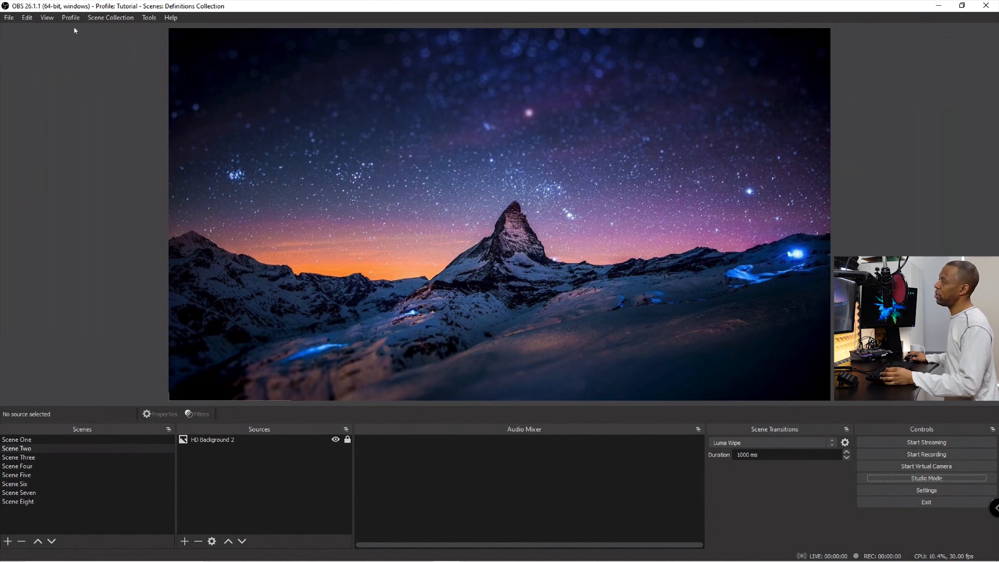
Launch Multiview (Windowed) from the View menu showing all eight scenes.
{"action": "left_click", "coordinate": [47, 17]}
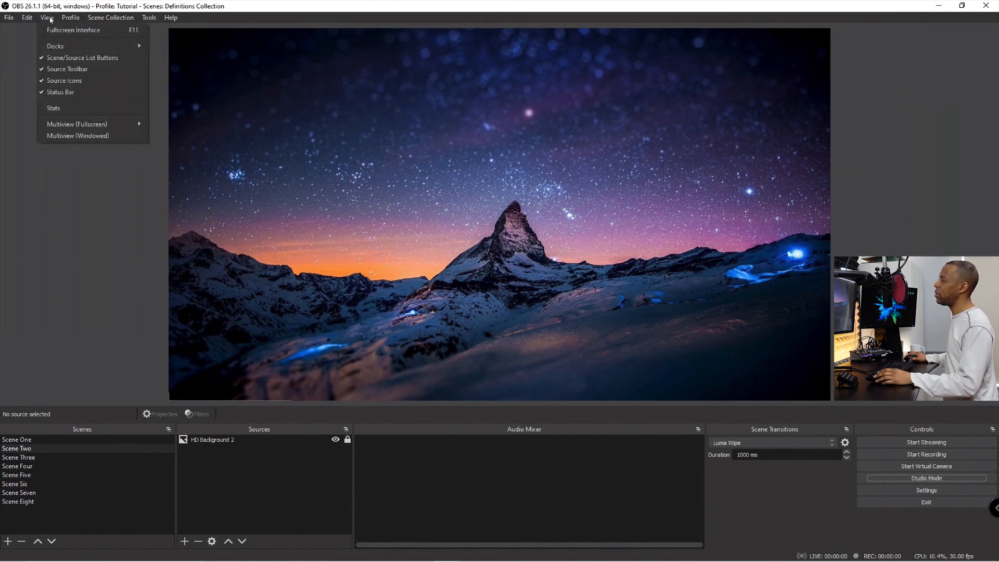
{"action": "mouse_move", "coordinate": [76, 124]}
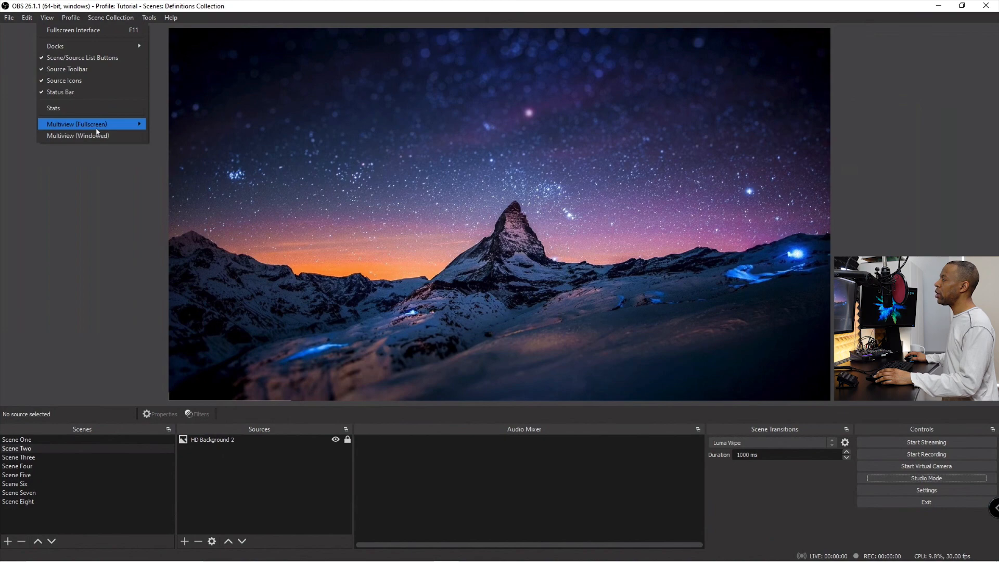
{"action": "mouse_move", "coordinate": [77, 136]}
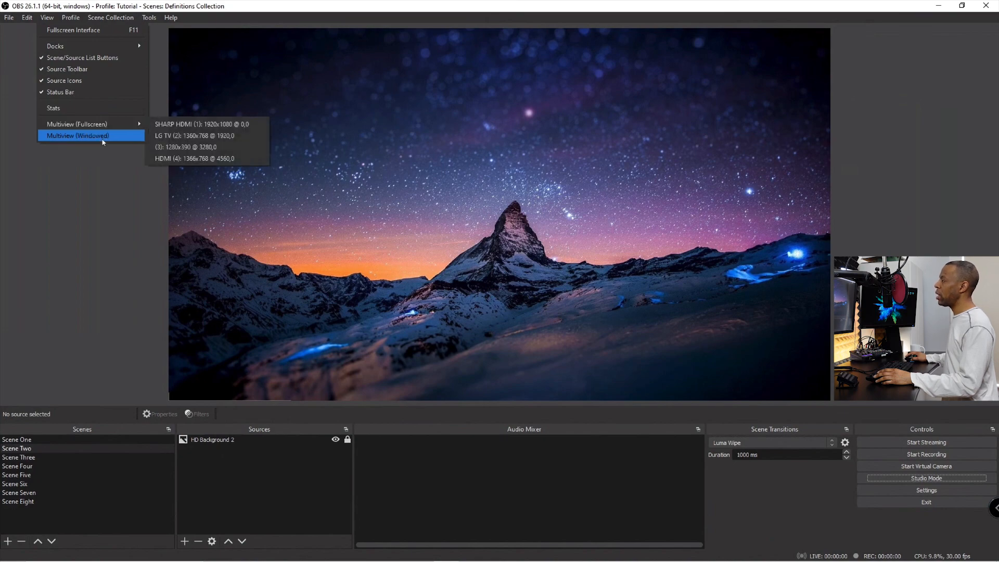
{"action": "left_click", "coordinate": [77, 136]}
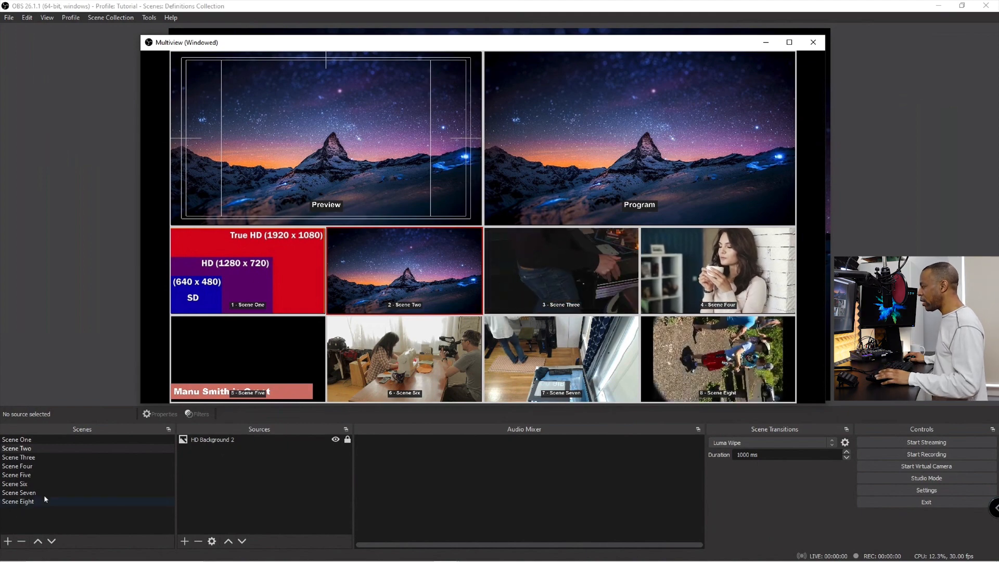
Switch the output to Scene Seven, then to Scene Three from the Scenes list.
{"action": "left_click", "coordinate": [19, 492]}
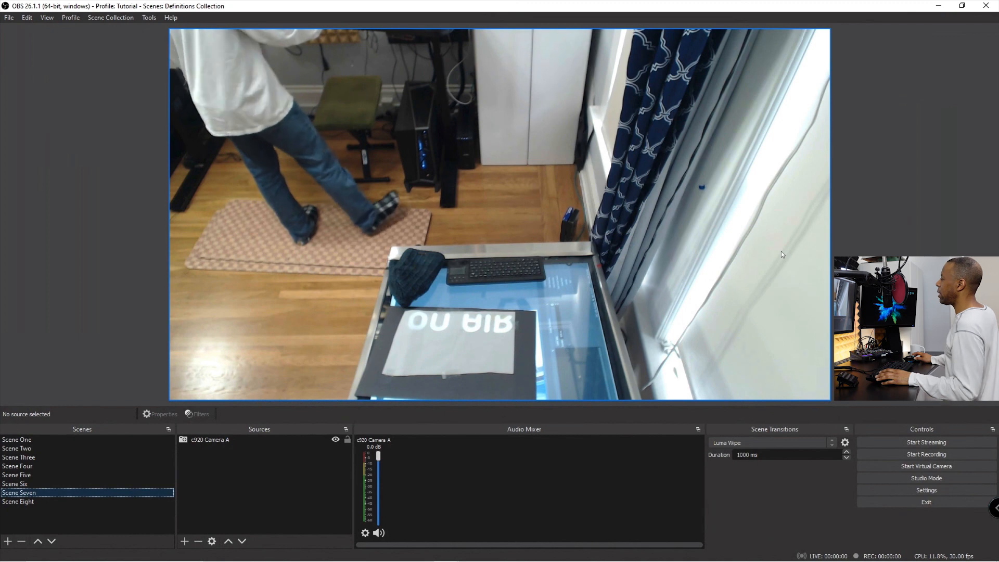
{"action": "mouse_move", "coordinate": [210, 379]}
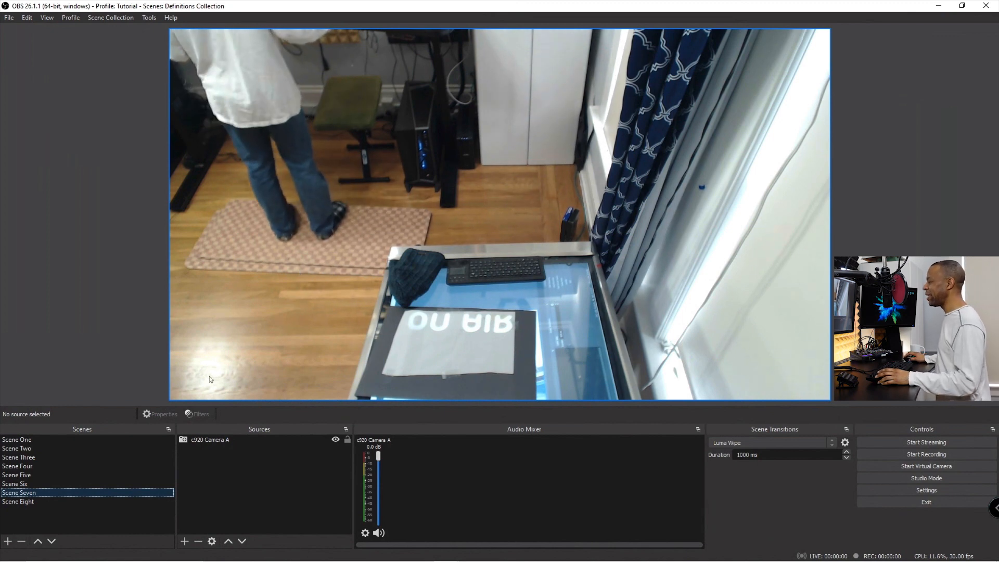
{"action": "left_click", "coordinate": [18, 457]}
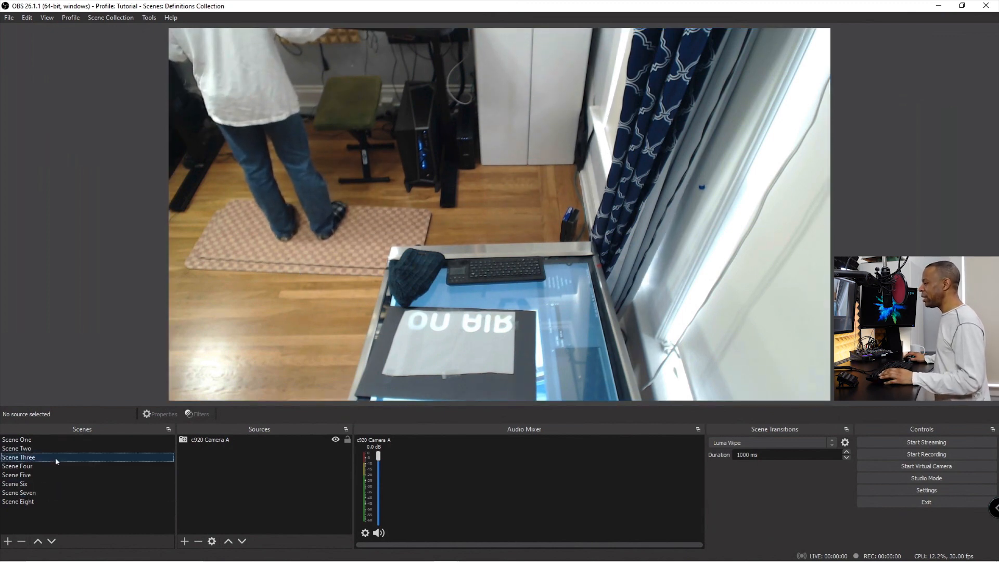
{"action": "left_click", "coordinate": [19, 459]}
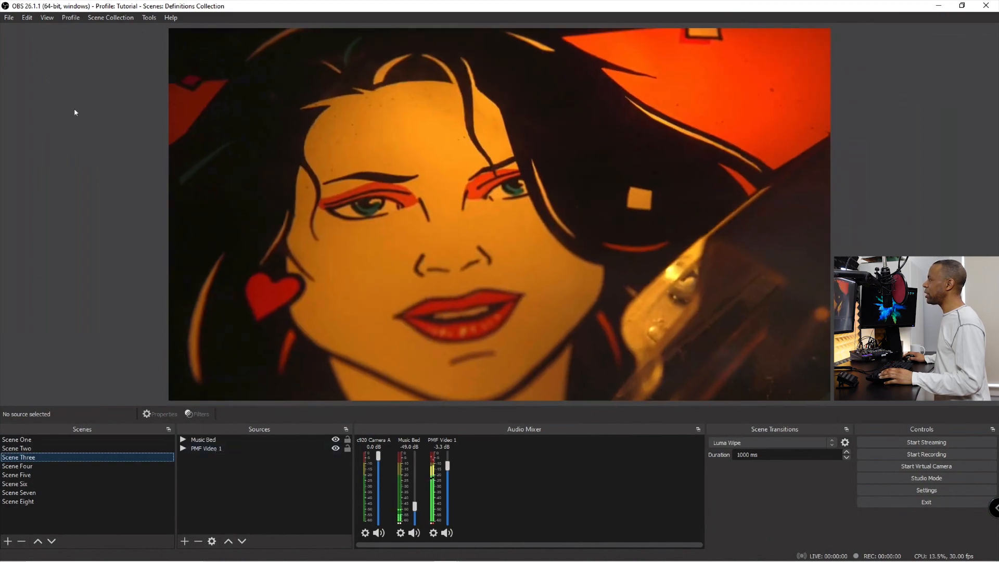
{"action": "left_click", "coordinate": [27, 18]}
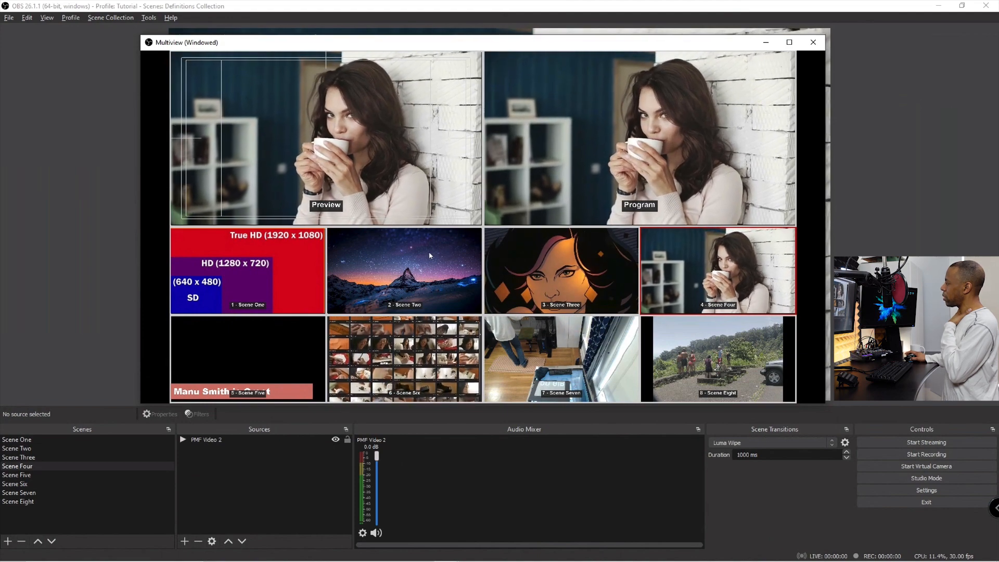
Switch to Scene Two and Scene Five via the Multiview tiles, then return to the main window.
{"action": "left_click", "coordinate": [404, 271]}
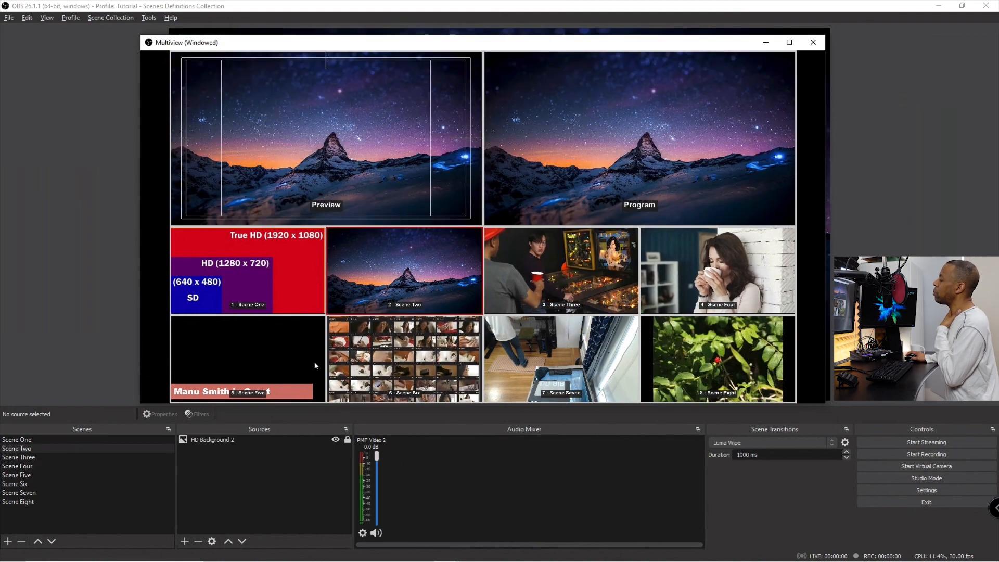
{"action": "left_click", "coordinate": [16, 475]}
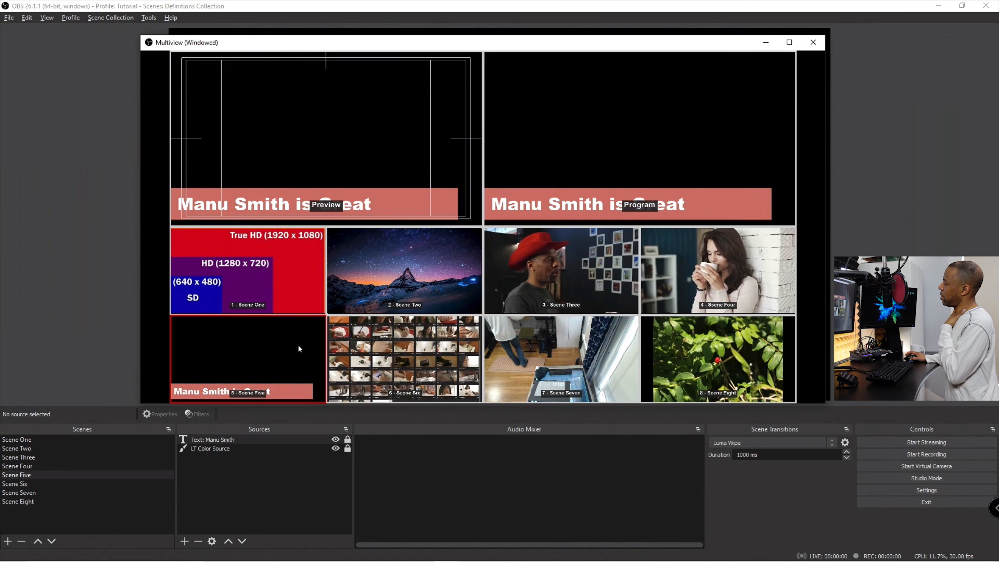
{"action": "left_click", "coordinate": [813, 42]}
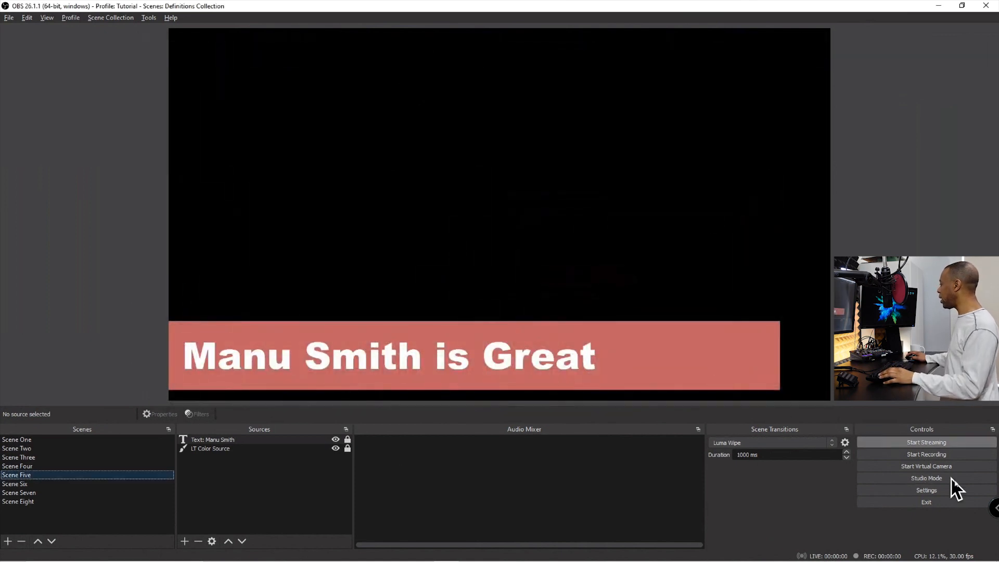
Re-enable Studio Mode, preview Scene Six, and reopen the windowed Multiview.
{"action": "left_click", "coordinate": [926, 478]}
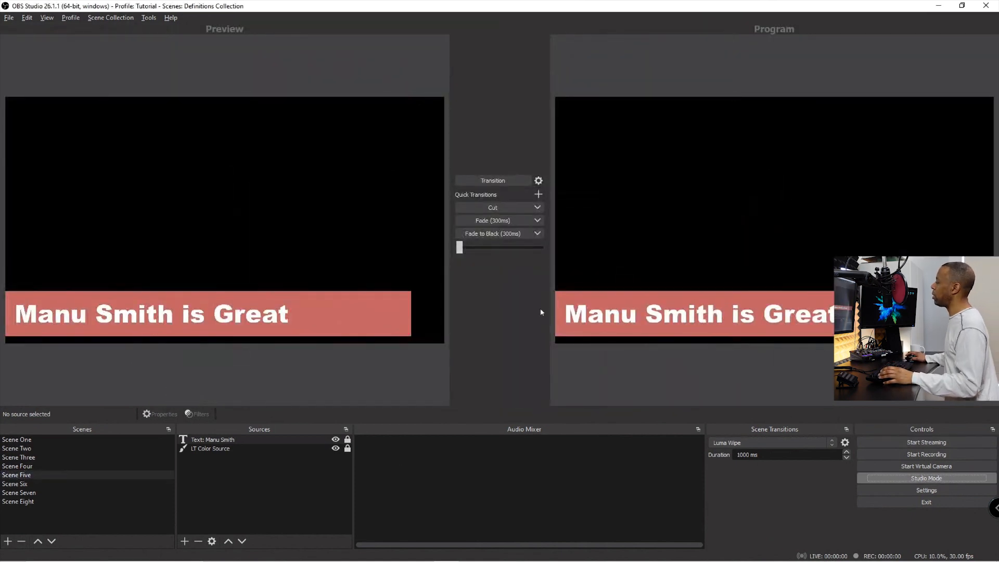
{"action": "left_click", "coordinate": [17, 439]}
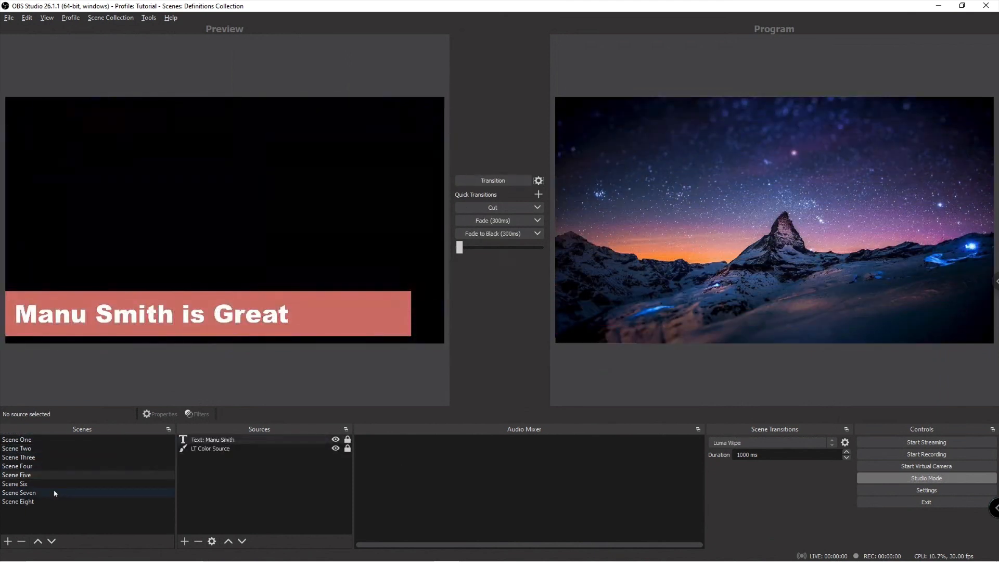
{"action": "left_click", "coordinate": [15, 484]}
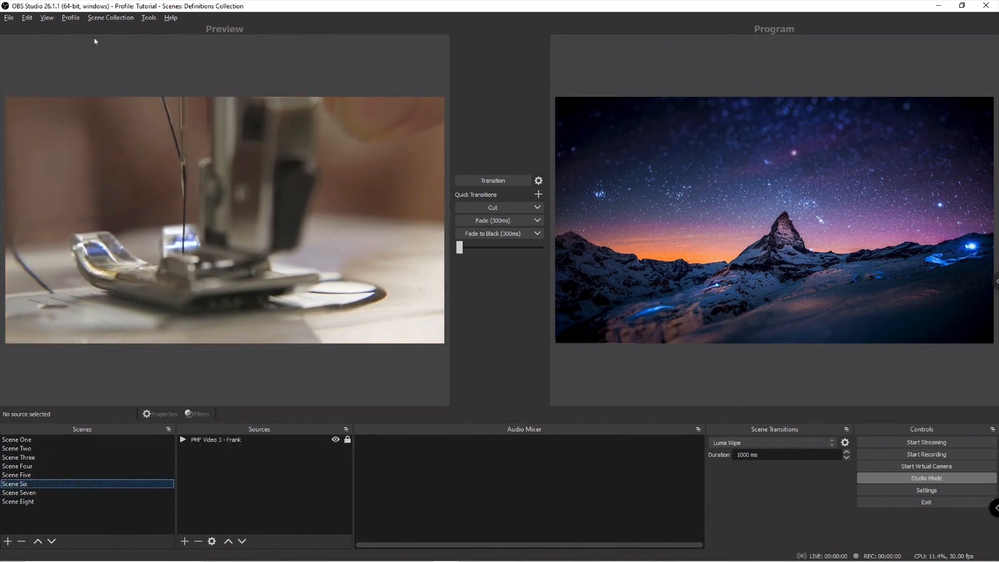
{"action": "left_click", "coordinate": [45, 18]}
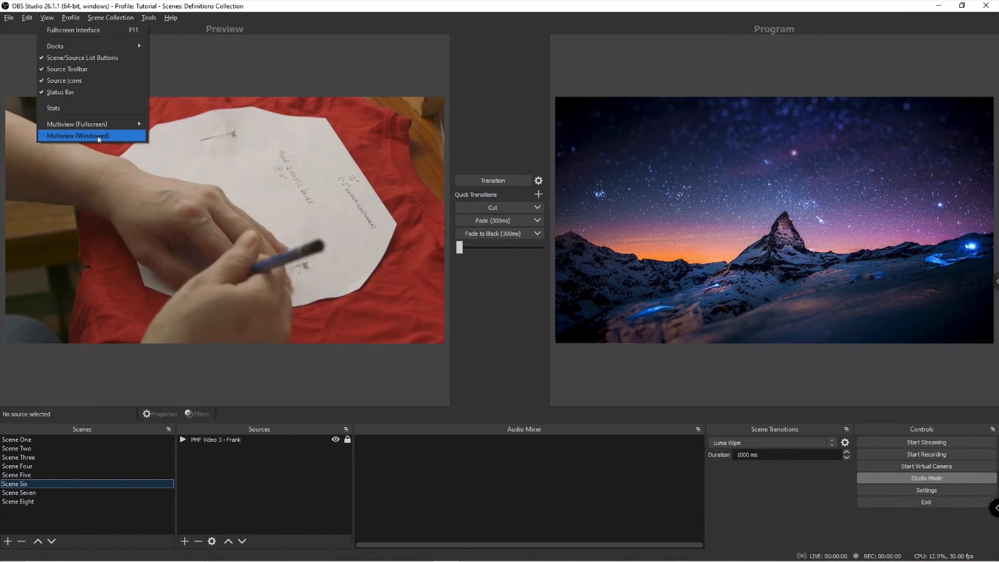
{"action": "left_click", "coordinate": [77, 135]}
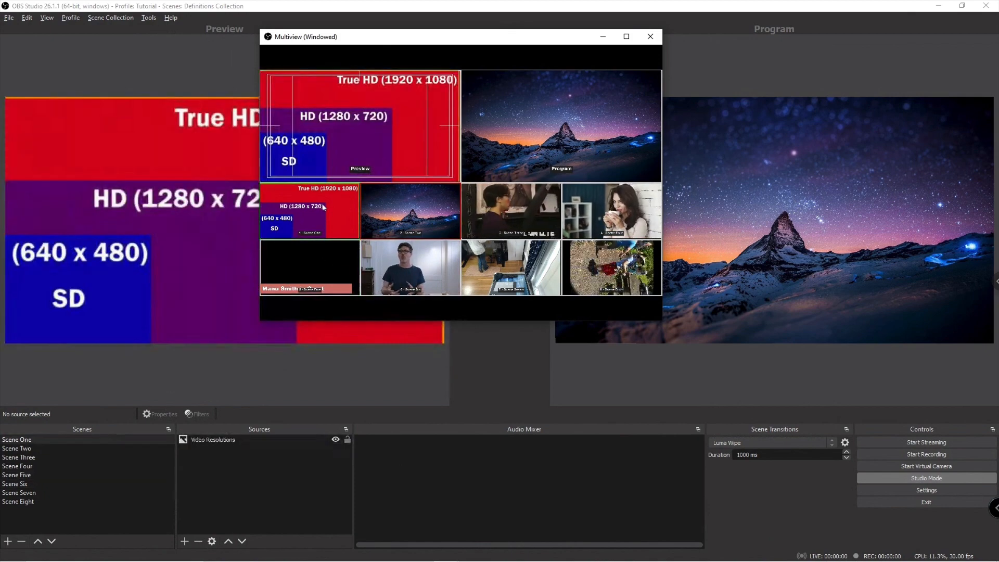
Cue Scene Six, Scene Five, then Scene Three from Multiview tiles, keeping the mountain live.
{"action": "left_click", "coordinate": [410, 268]}
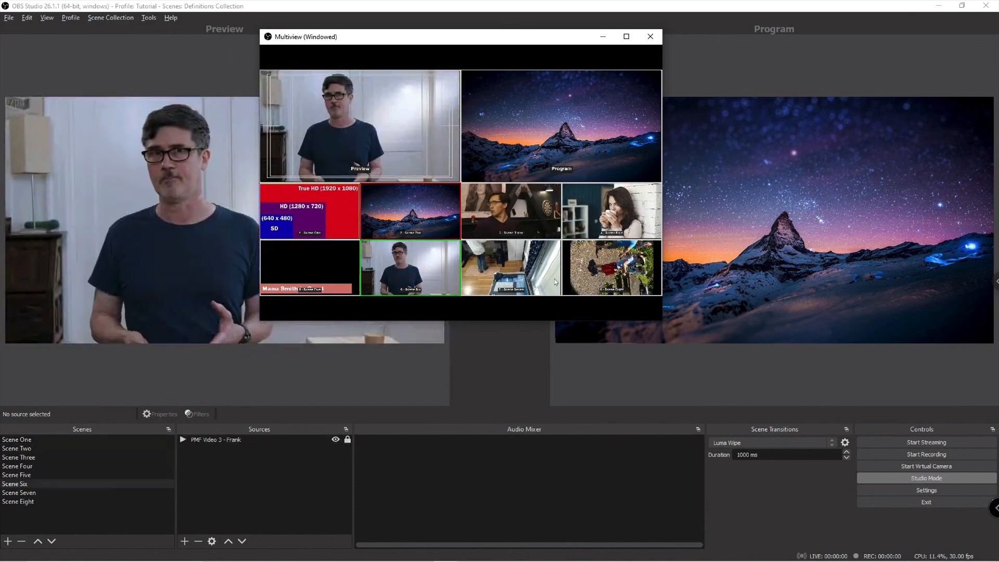
{"action": "left_click", "coordinate": [18, 458]}
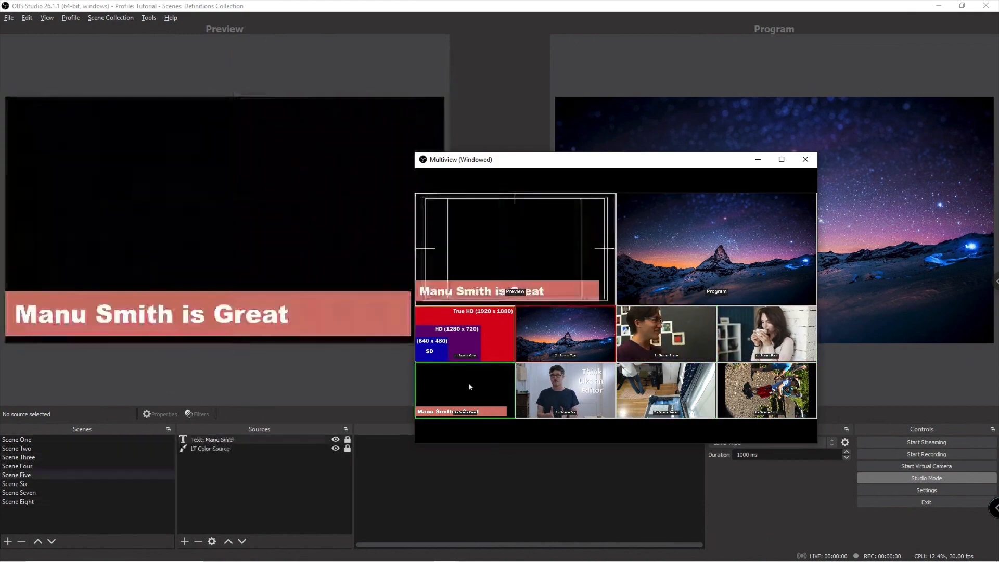
{"action": "left_click", "coordinate": [17, 448]}
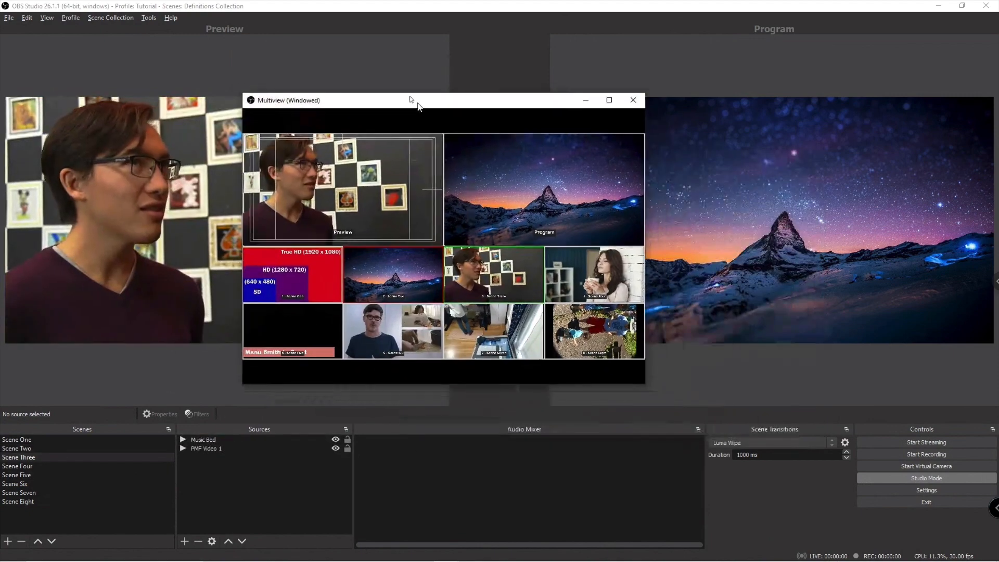
{"action": "left_click", "coordinate": [632, 100]}
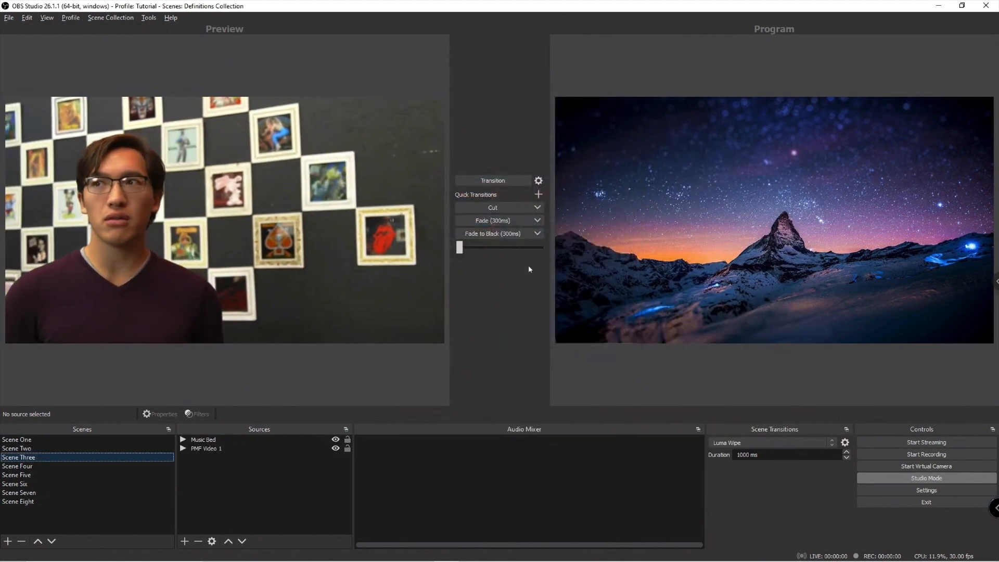